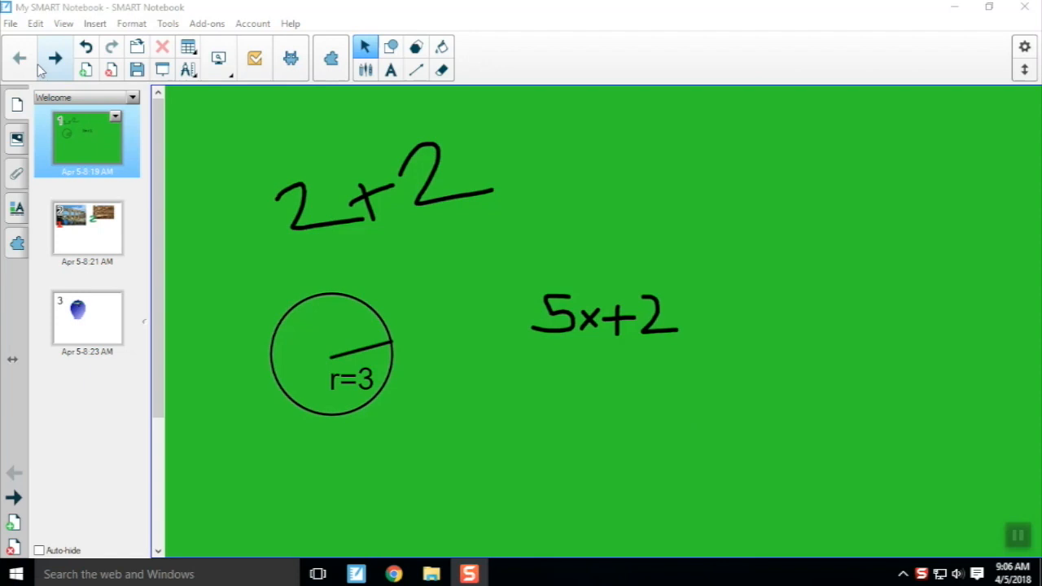
Export the notebook from the File menu as a PowerPoint file.
{"action": "left_click", "coordinate": [10, 22]}
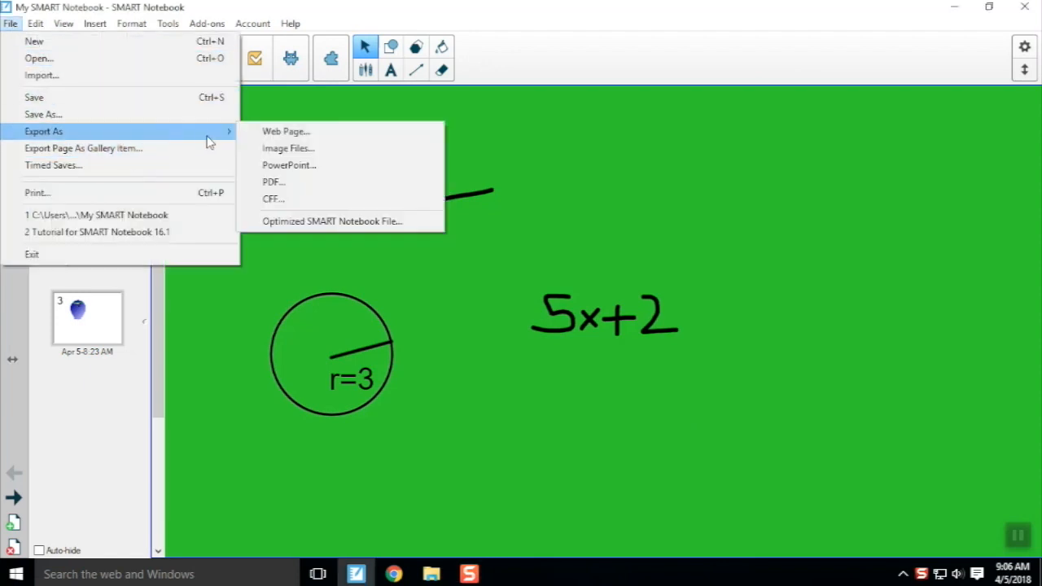
{"action": "mouse_move", "coordinate": [286, 131]}
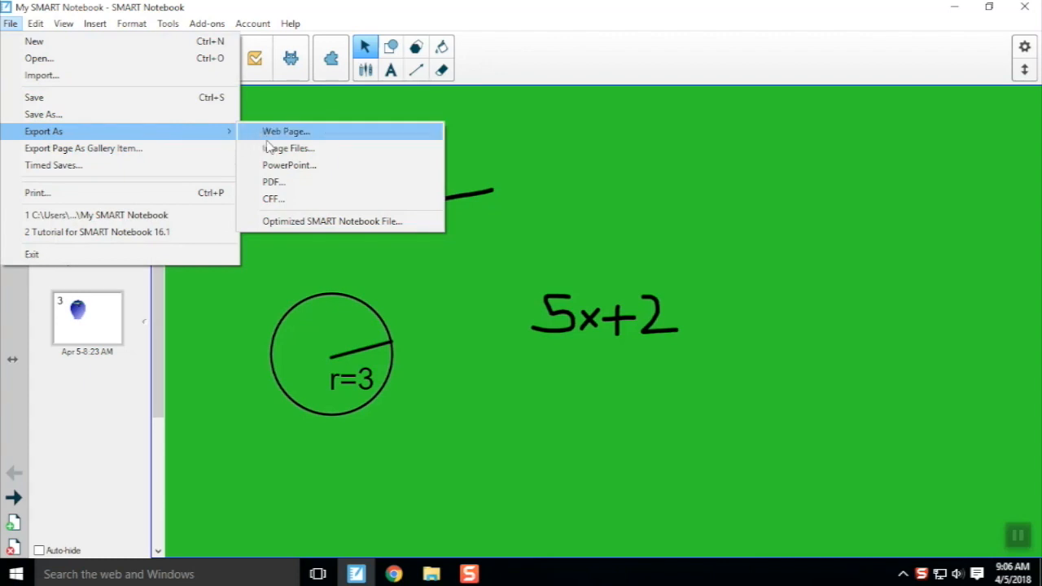
{"action": "mouse_move", "coordinate": [288, 148]}
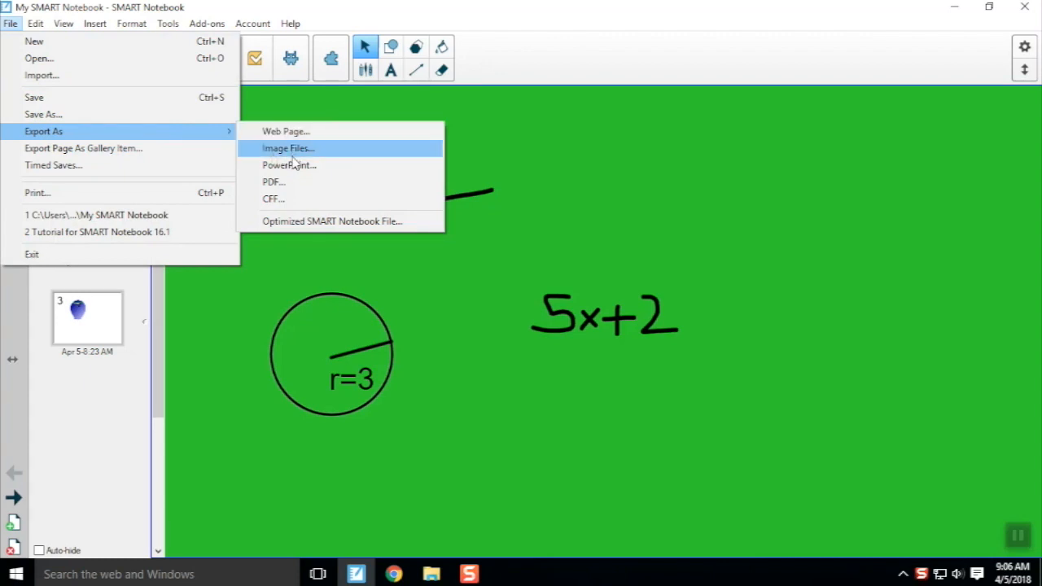
{"action": "mouse_move", "coordinate": [293, 181]}
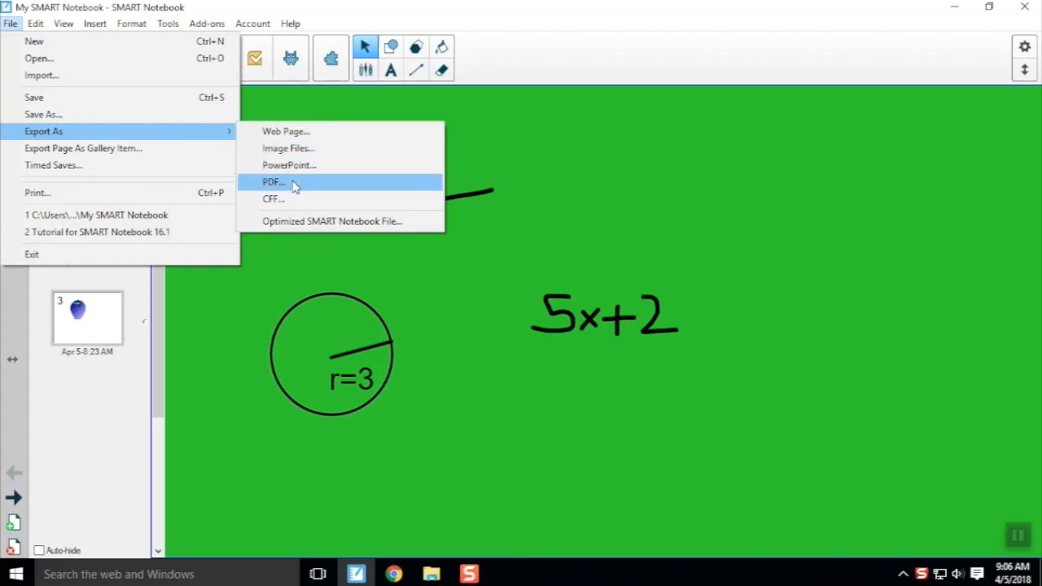
{"action": "mouse_move", "coordinate": [288, 165]}
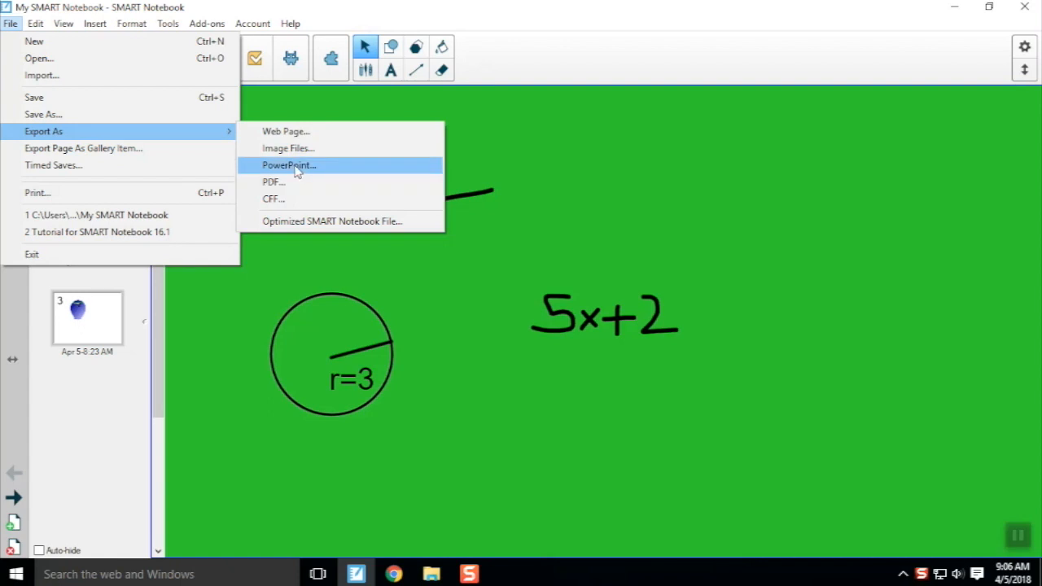
{"action": "left_click", "coordinate": [289, 165]}
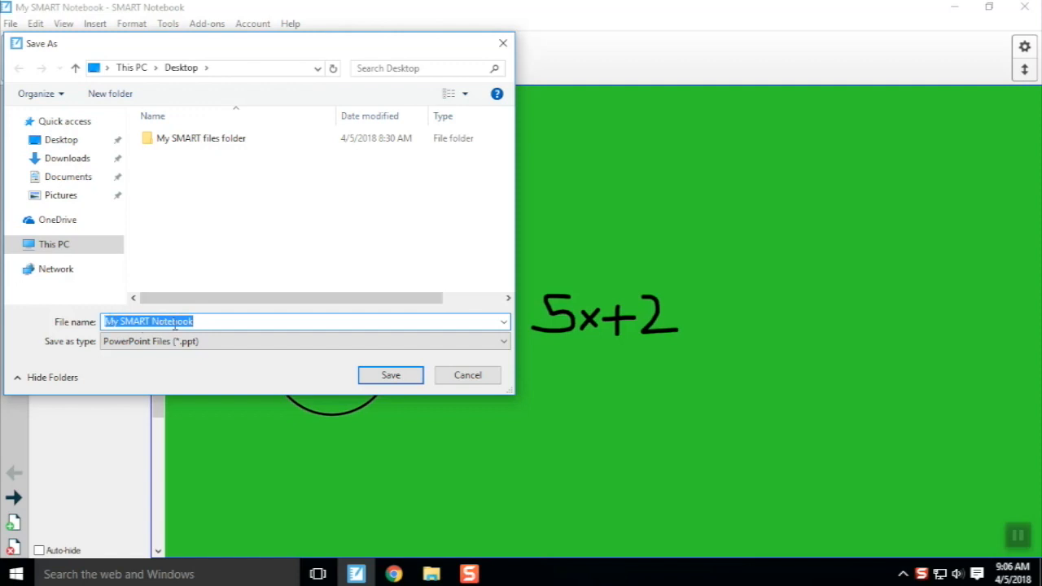
Save the export to the Desktop as 'My SMART Notebook Powerpoint'.
{"action": "left_click", "coordinate": [200, 321]}
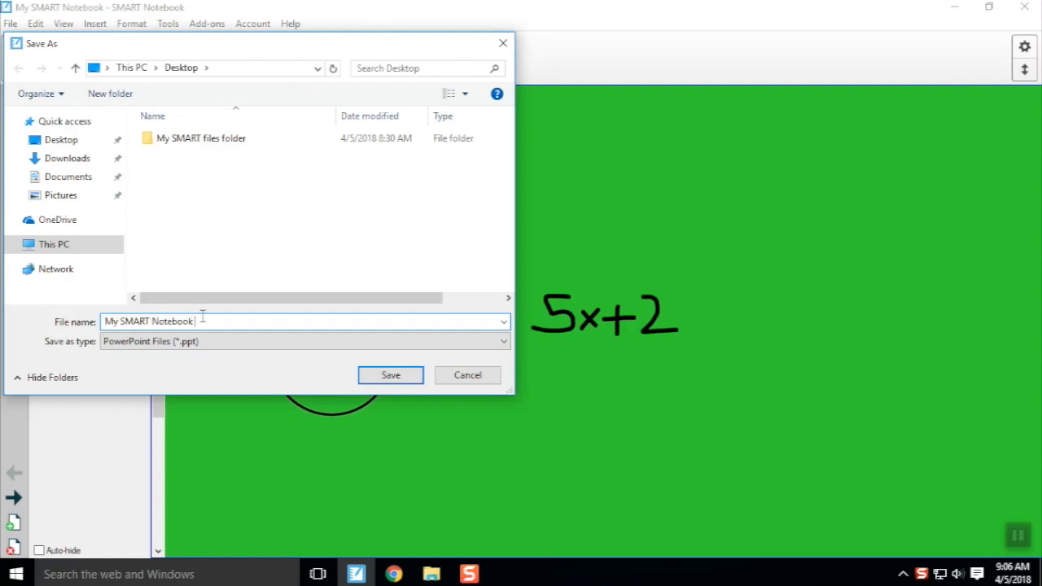
{"action": "type", "text": "Powerpoint"}
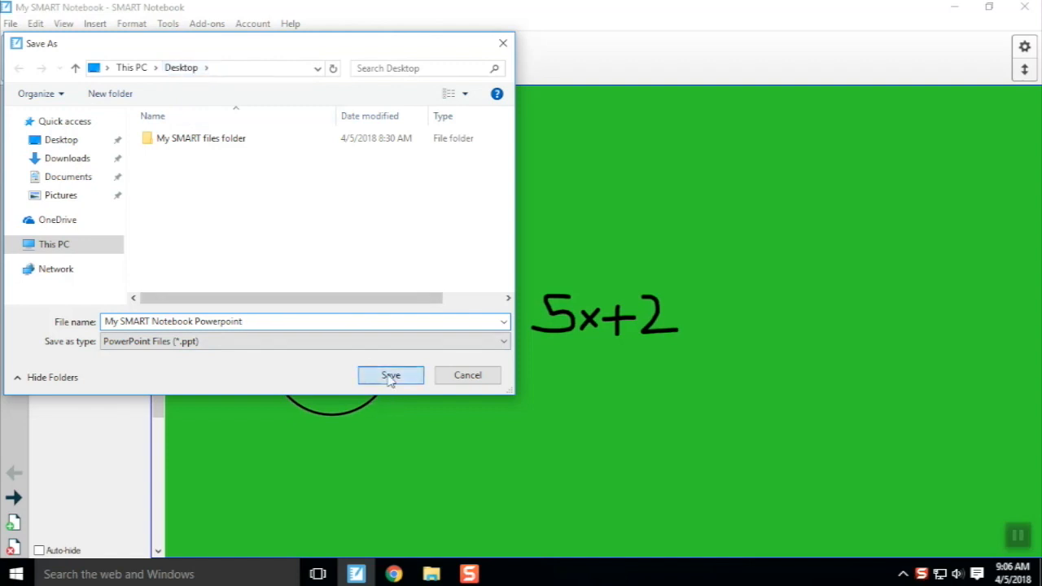
{"action": "left_click", "coordinate": [390, 376]}
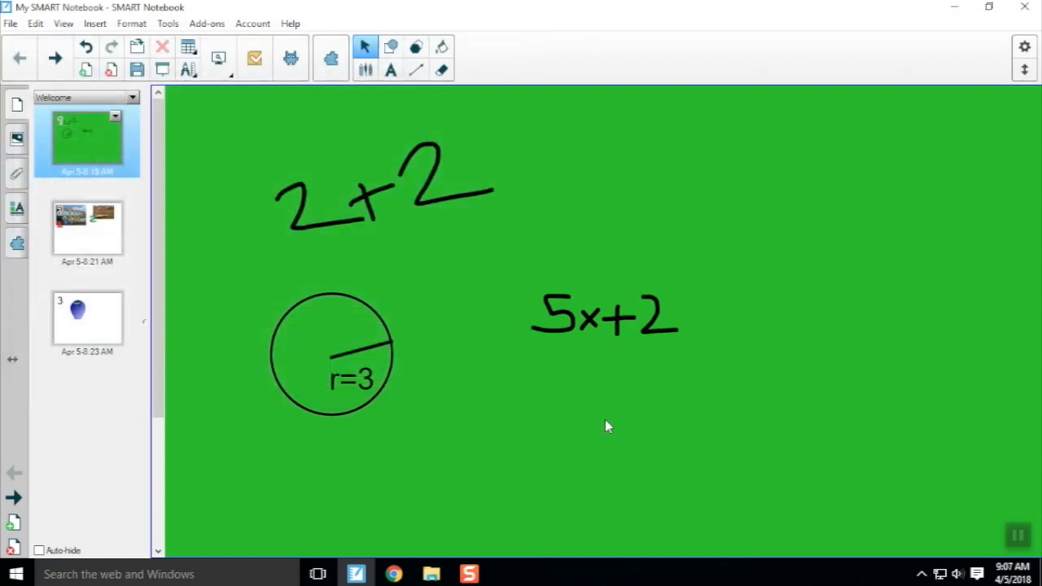
{"action": "mouse_move", "coordinate": [480, 459]}
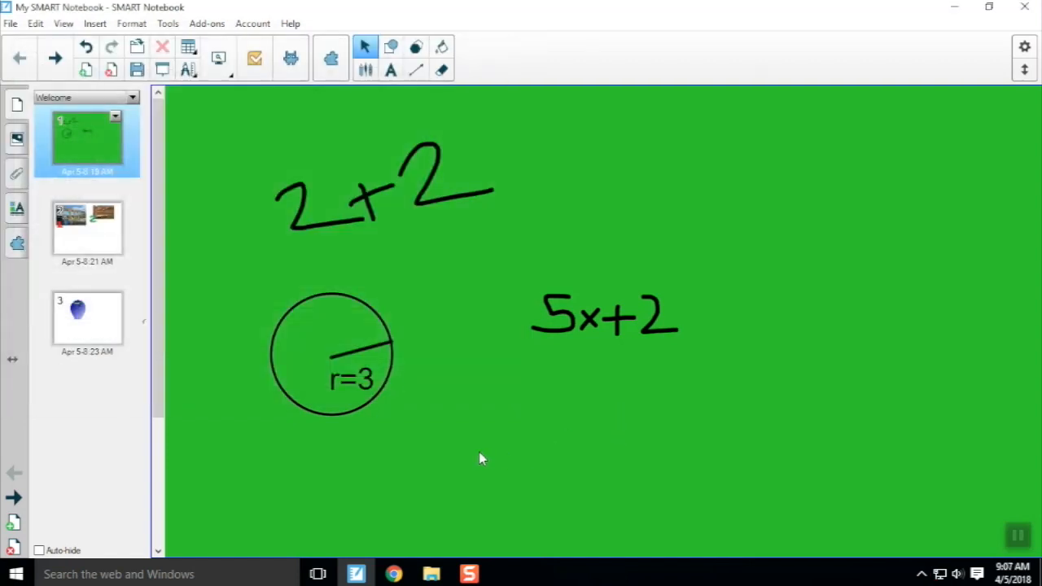
Open the exported 'My SMART Notebook Powerpoint' file from the Desktop folder.
{"action": "left_click", "coordinate": [431, 574]}
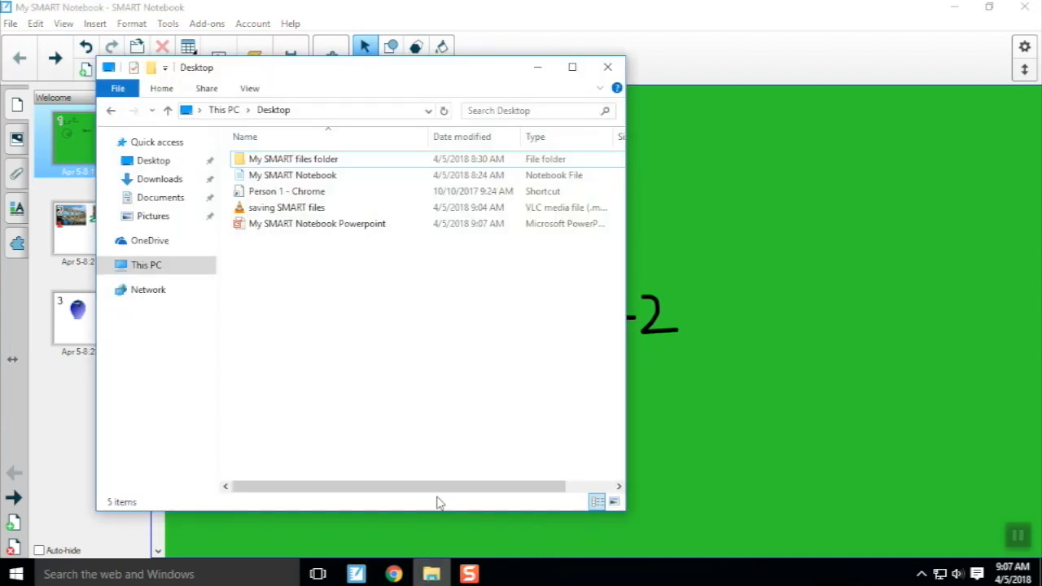
{"action": "mouse_move", "coordinate": [277, 224]}
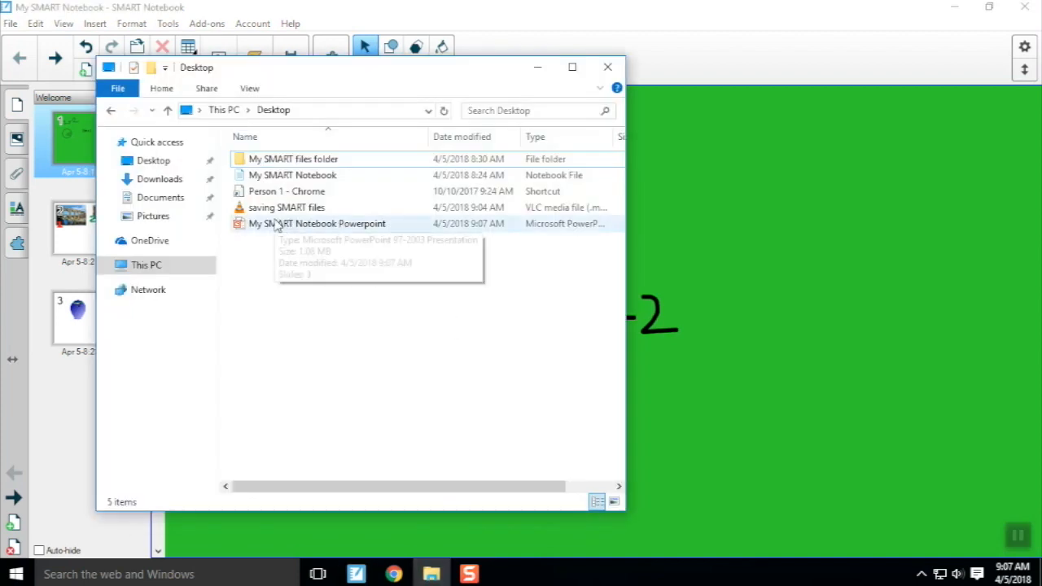
{"action": "double_click", "coordinate": [318, 223]}
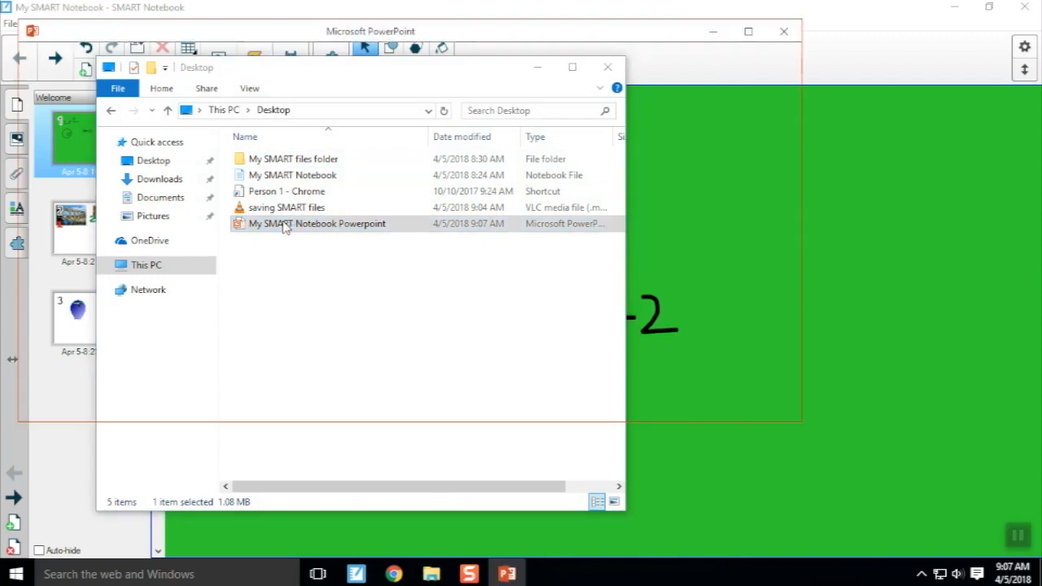
{"action": "double_click", "coordinate": [317, 223]}
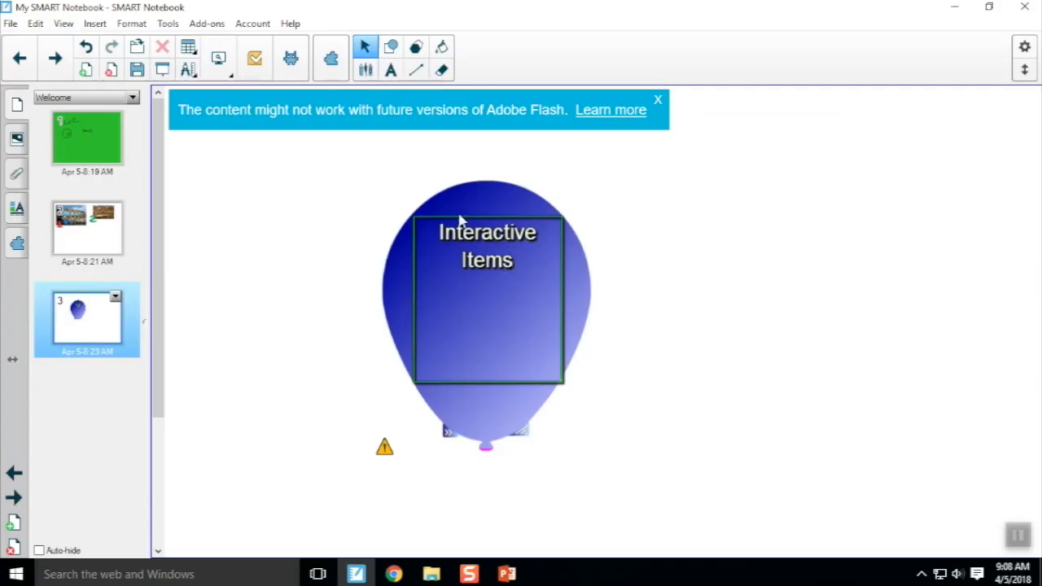
{"action": "mouse_move", "coordinate": [480, 440]}
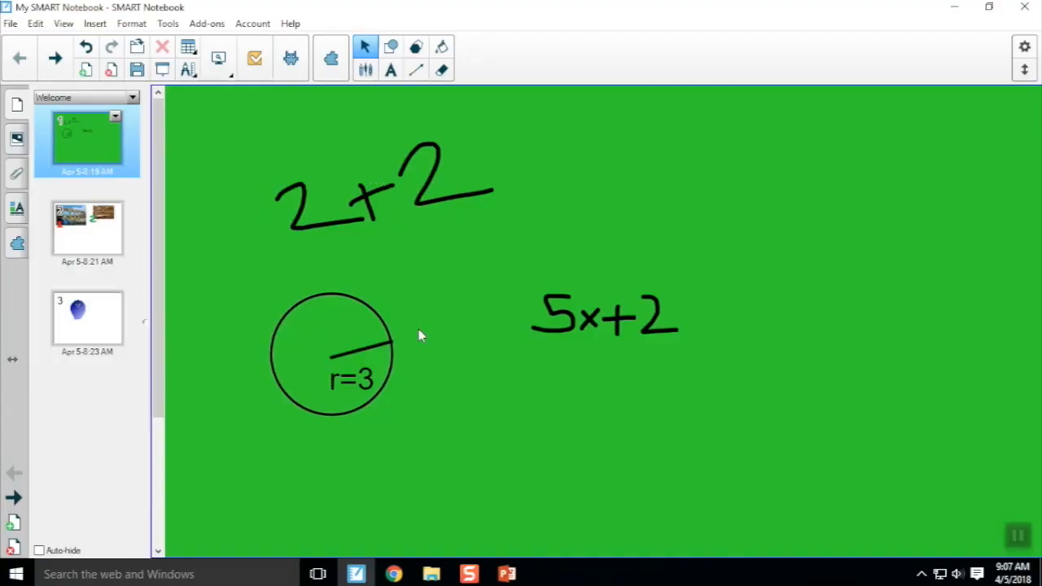
{"action": "mouse_move", "coordinate": [600, 293]}
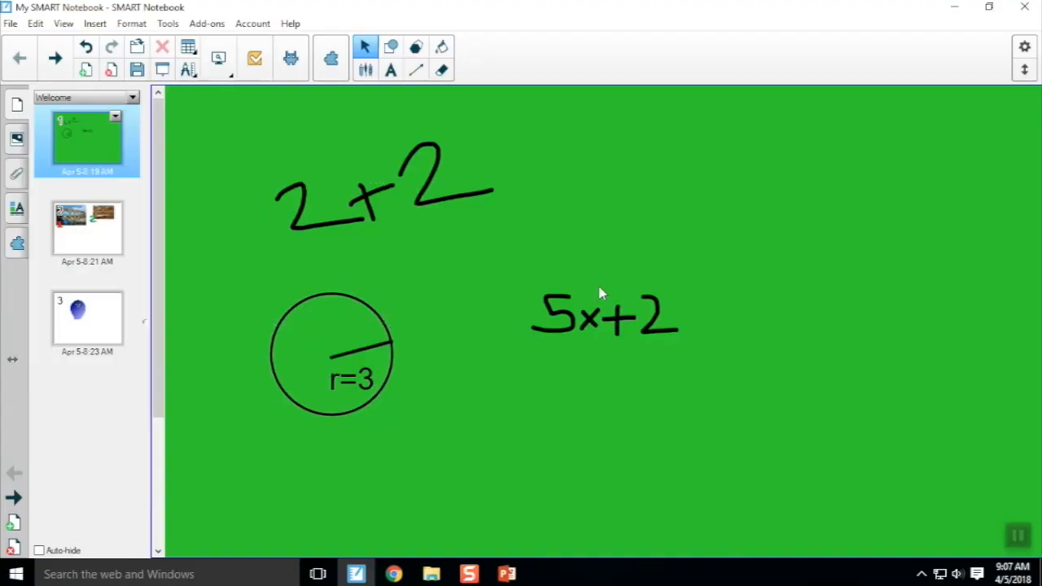
Show notebook page 2 with the numbered aqueduct and Colosseum photos.
{"action": "left_click", "coordinate": [87, 228]}
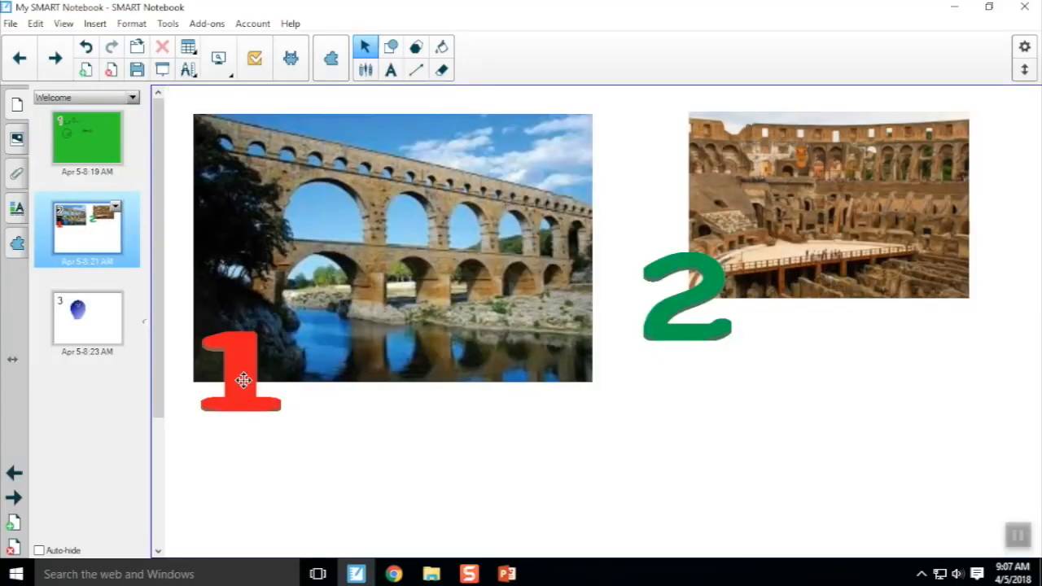
{"action": "mouse_move", "coordinate": [435, 263]}
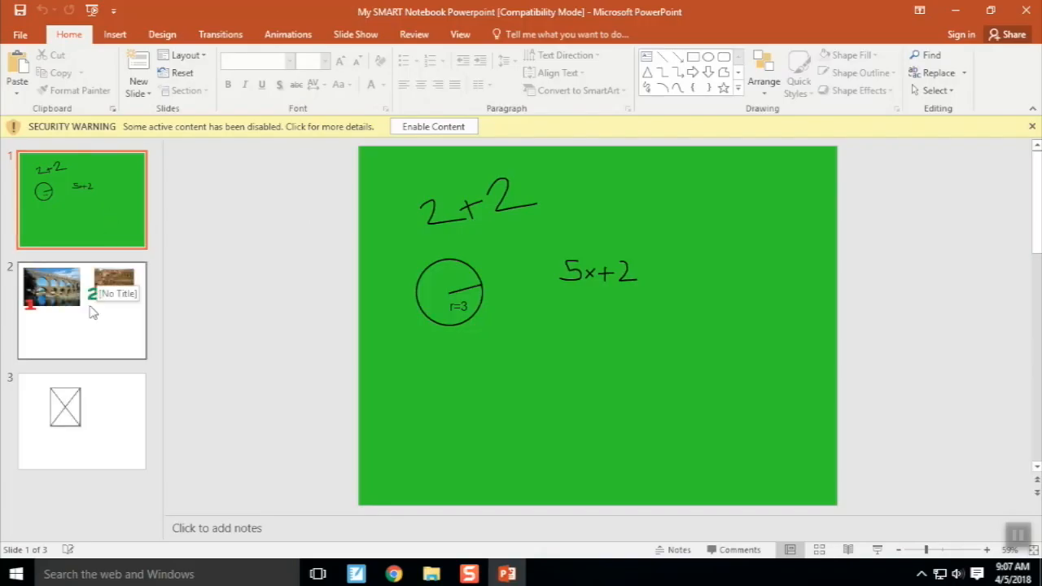
View PowerPoint slide 2 with the numbered aqueduct and Colosseum photos.
{"action": "left_click", "coordinate": [81, 311]}
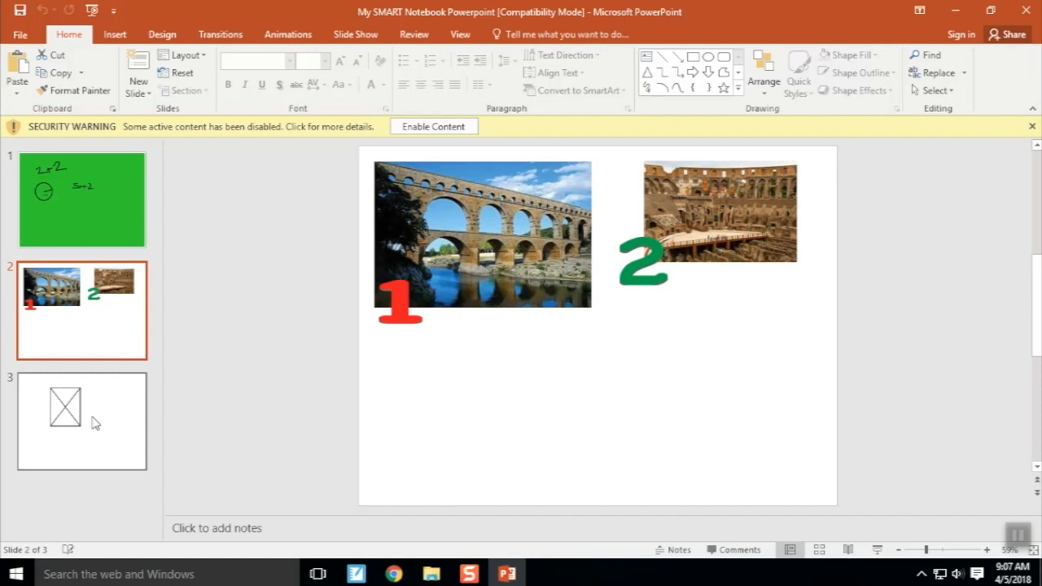